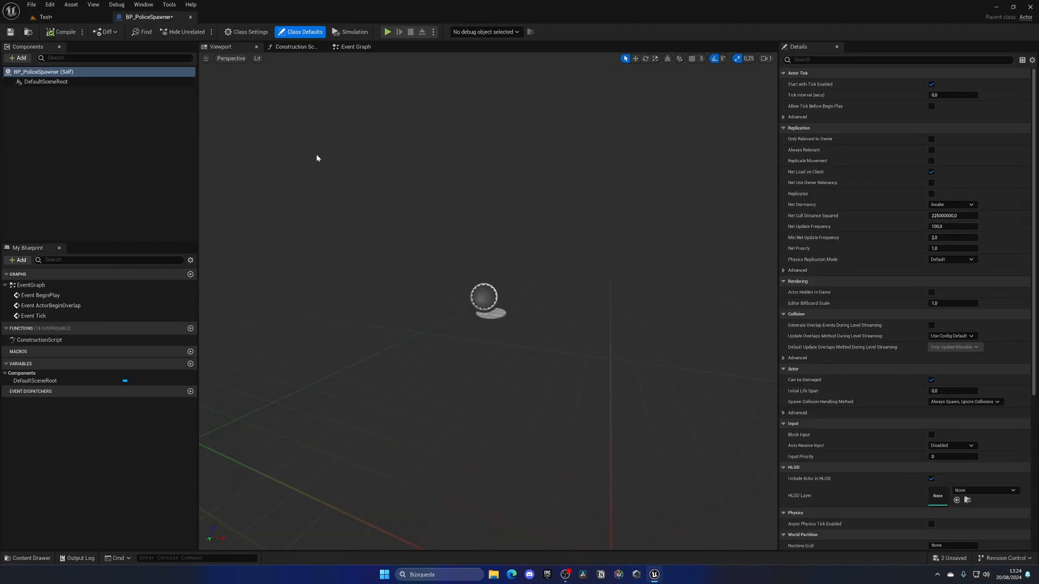
mouse_move(315, 157)
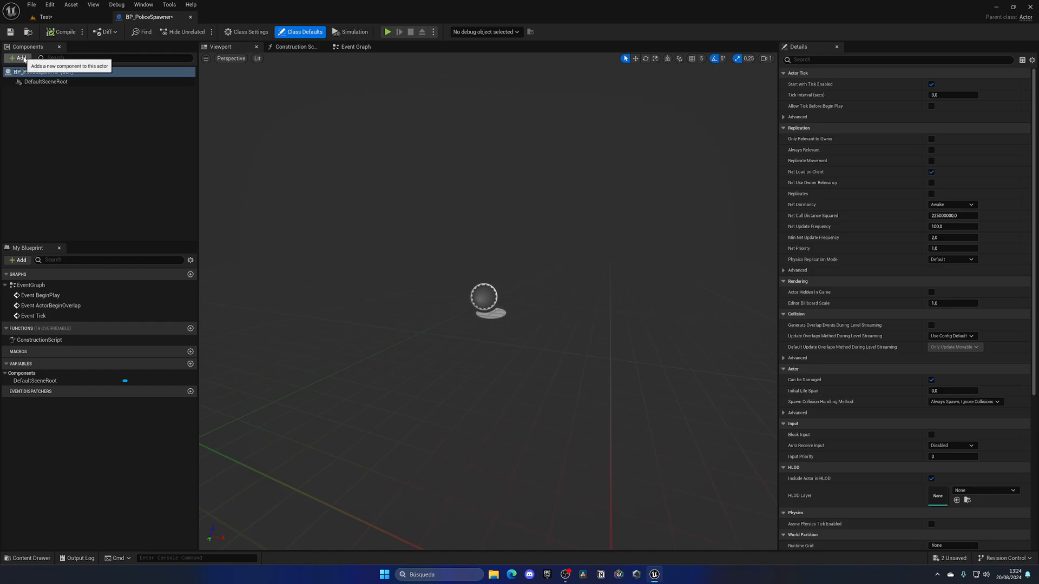
Add a Billboard component to BP_PoliceSpawner by searching 'bill' in the Add list
click(20, 59)
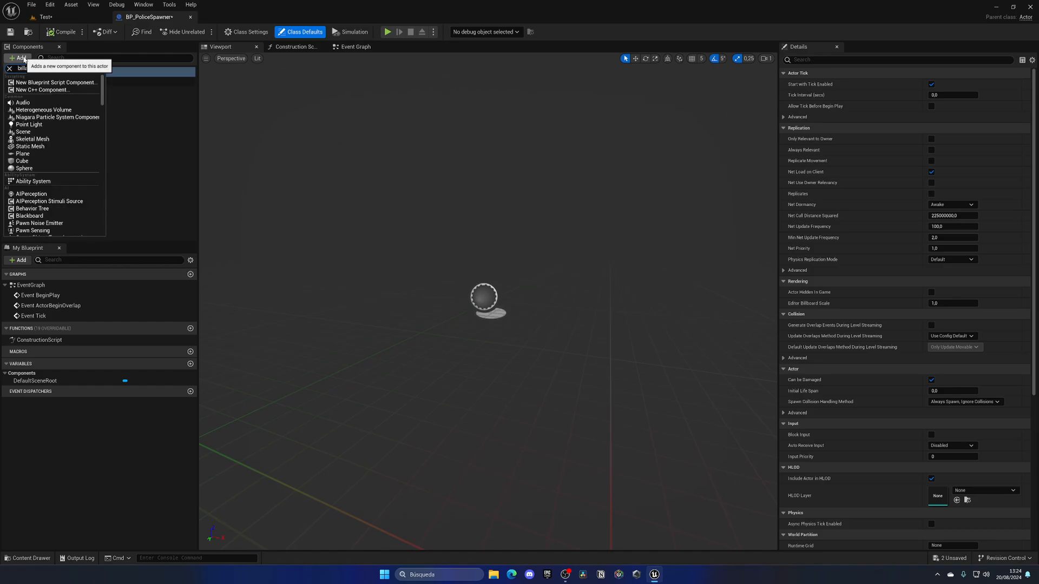
text(bill)
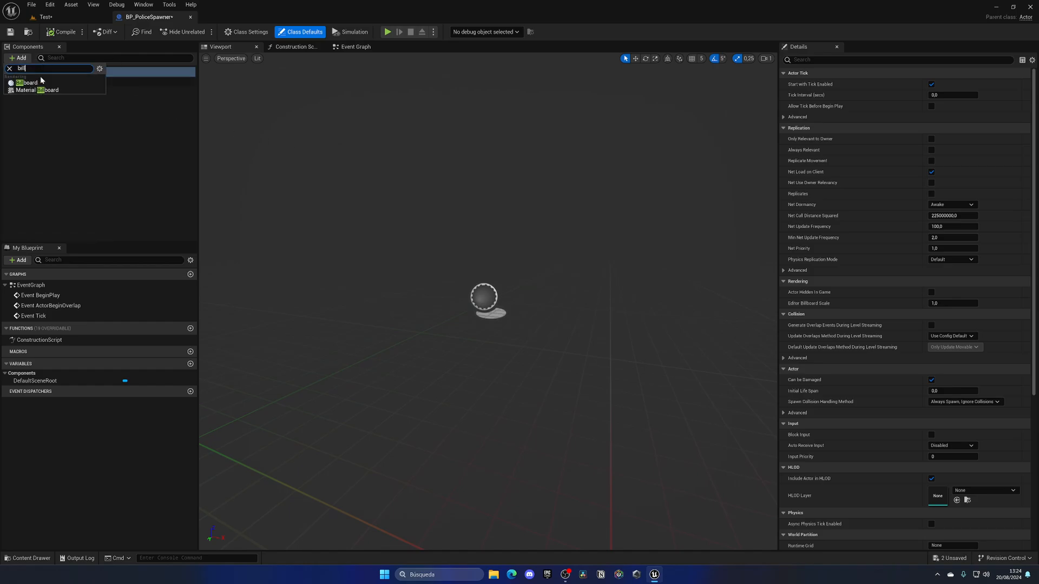
click(27, 82)
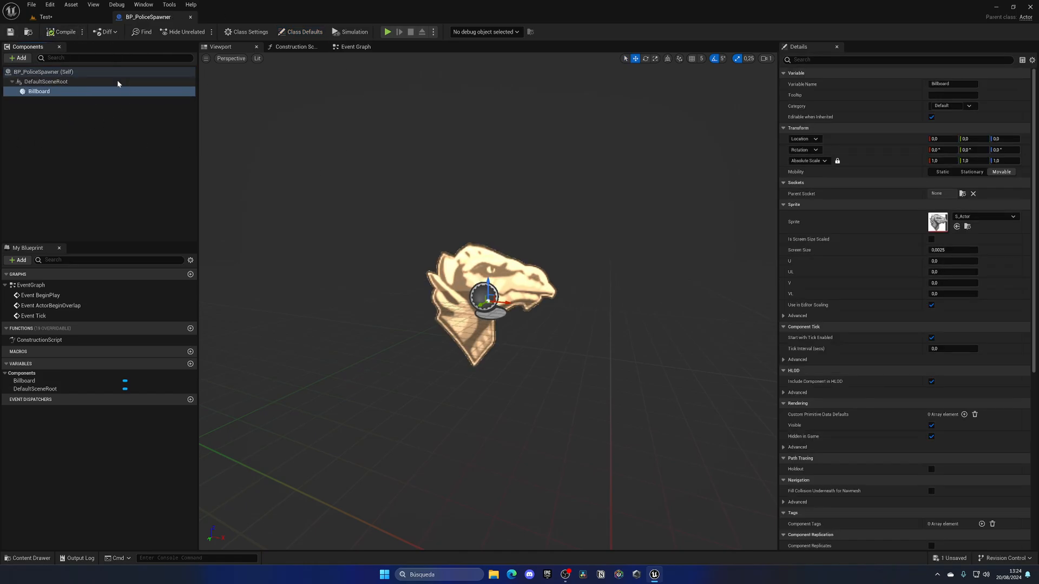
mouse_move(121, 122)
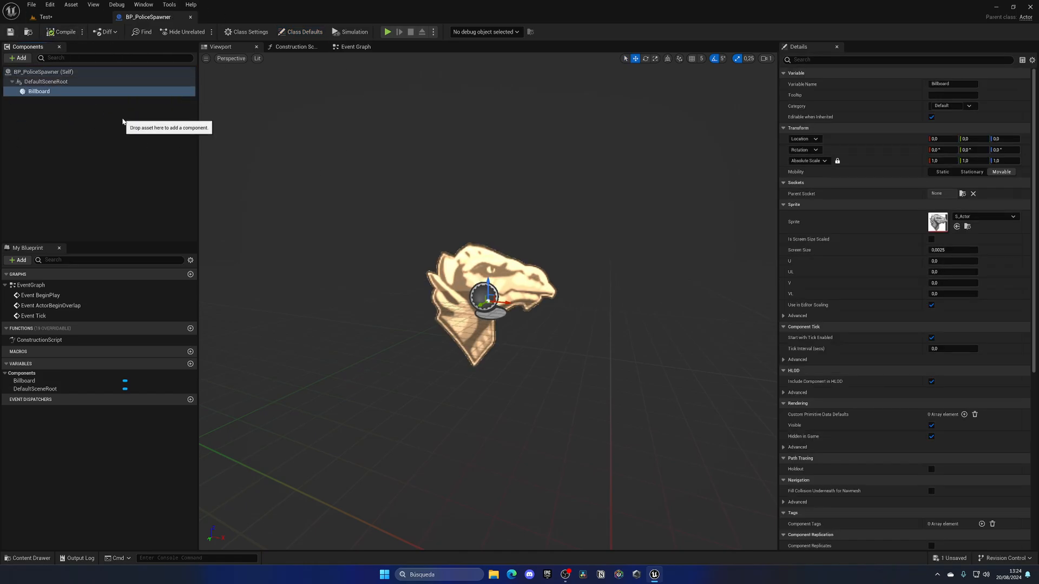
mouse_move(349, 85)
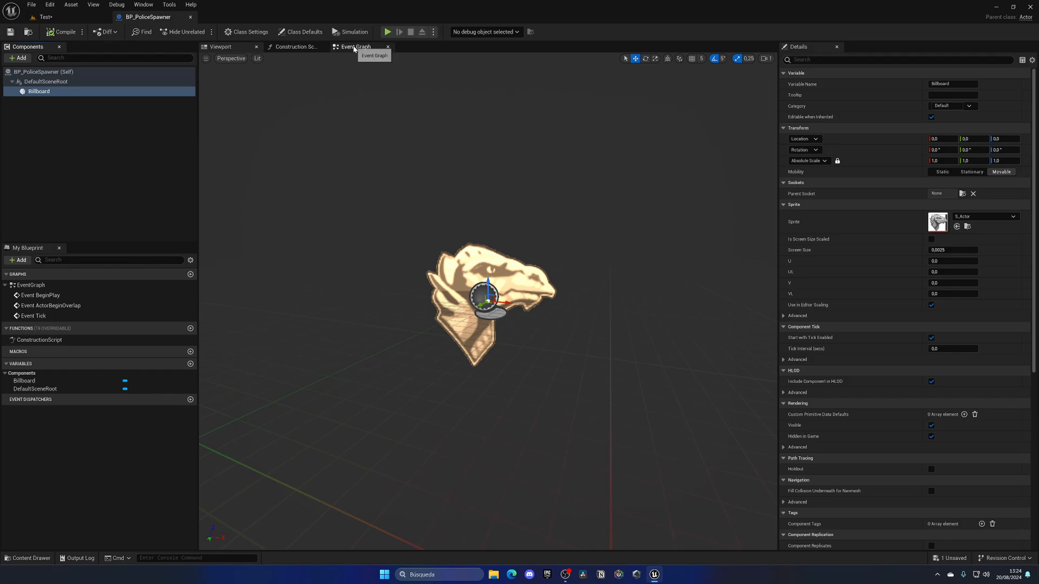
In the Event Graph, add a custom event node named 'Spawn Police'
click(354, 46)
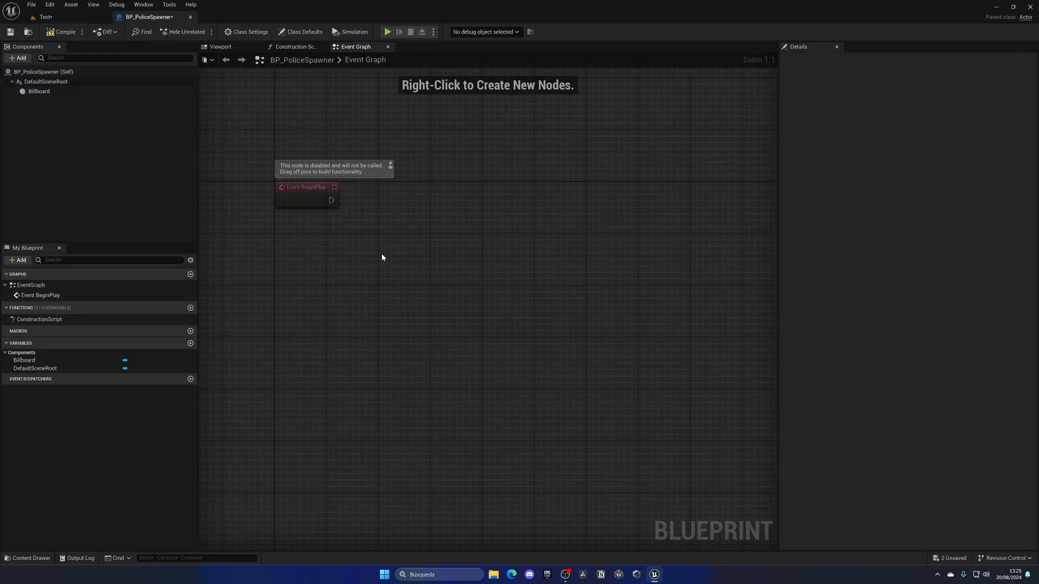
right_click(384, 255)
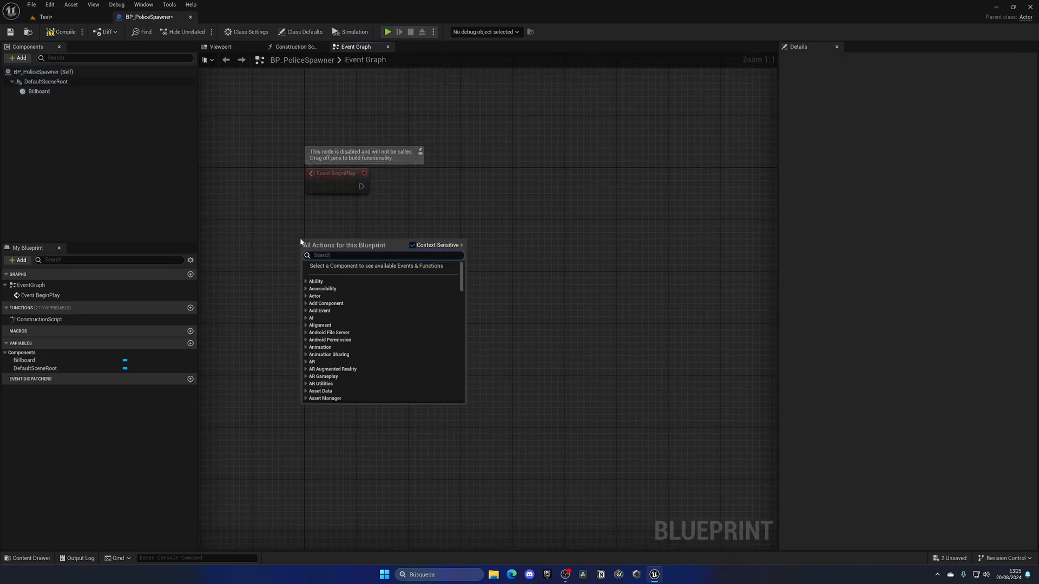
click(325, 310)
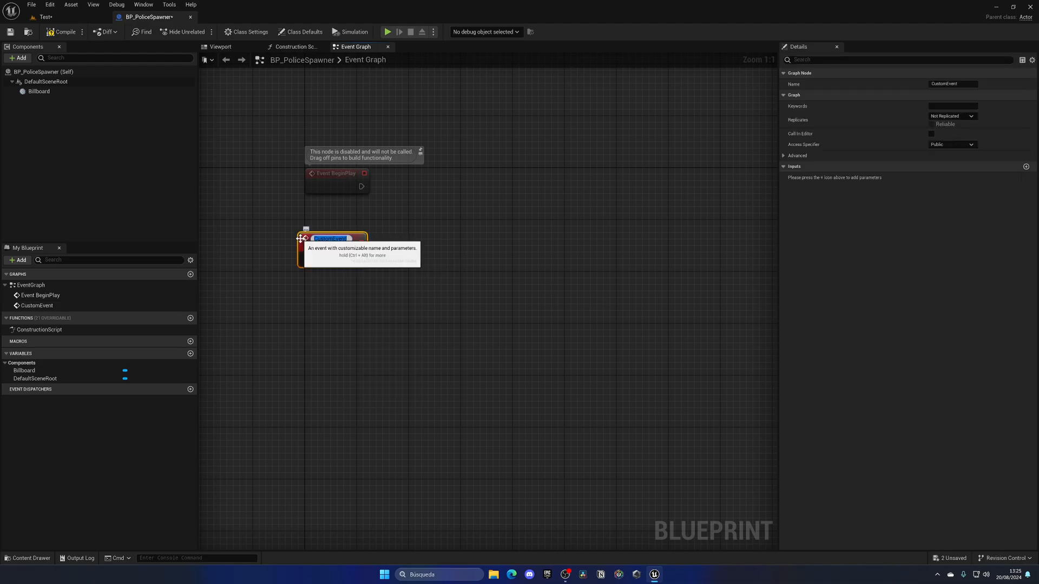
text(Spawn Police)
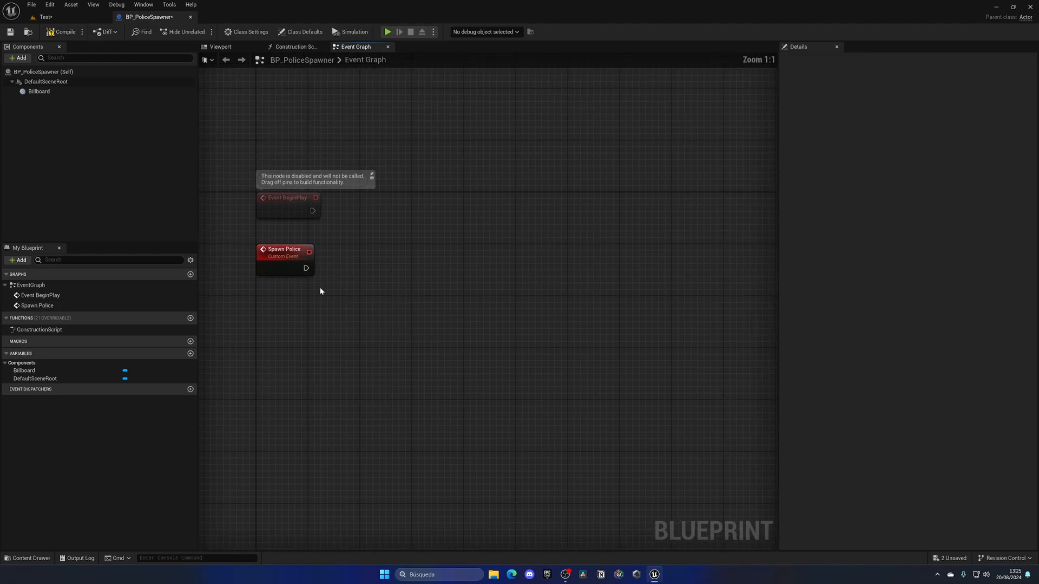
Connect Spawn Police's exec pin to a new Spawn Actor from Class node
drag(306, 269, 339, 271)
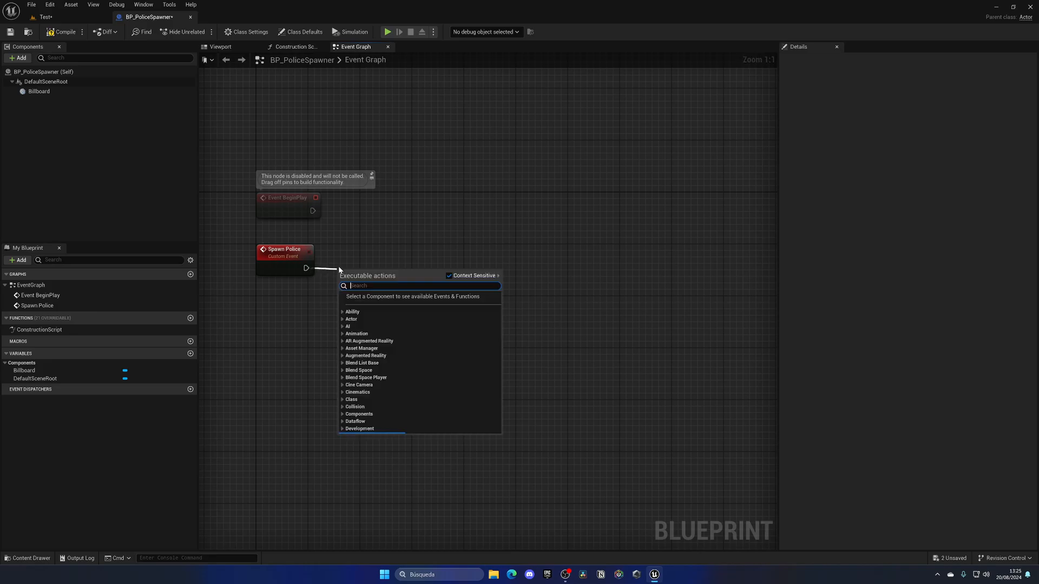
text(creat)
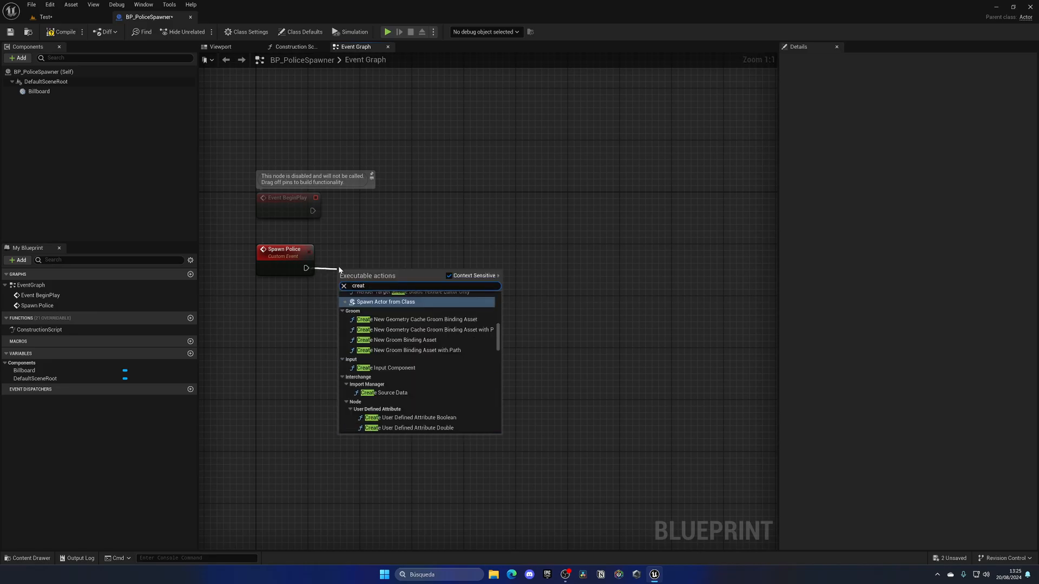
click(386, 302)
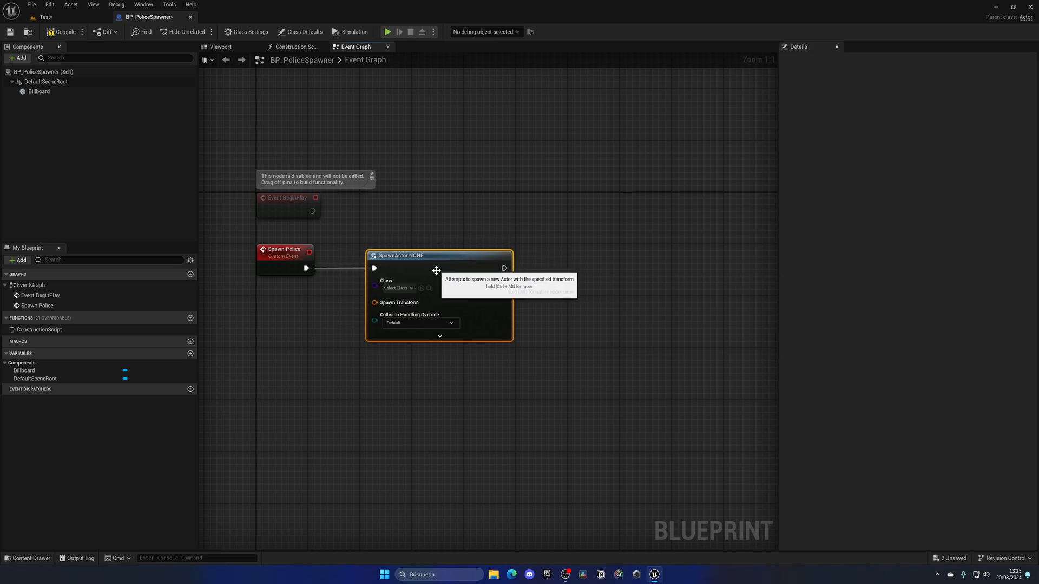
Set the spawn class to BP_Police and split the spawn transform
click(397, 287)
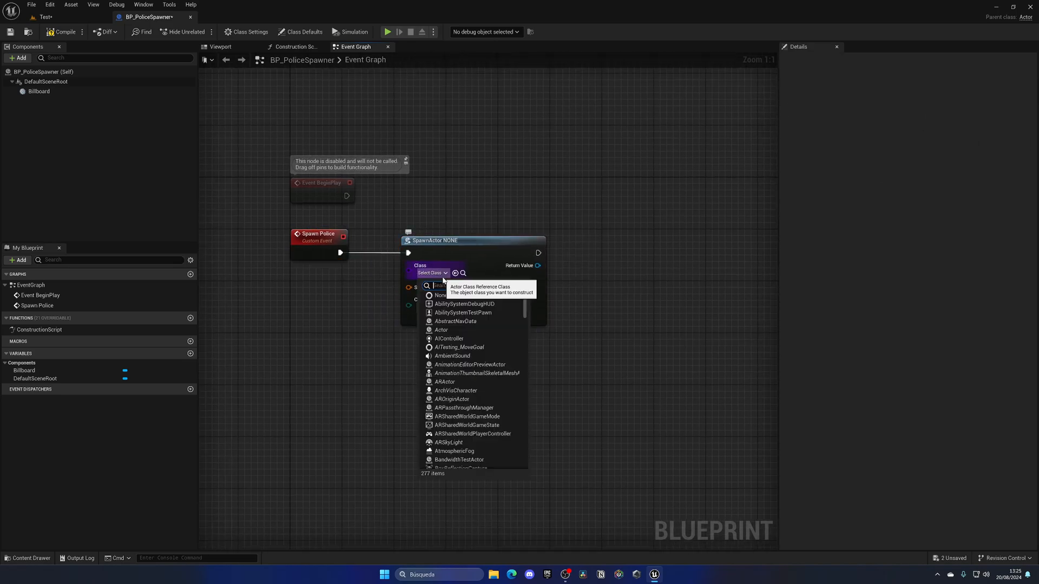
text(poli)
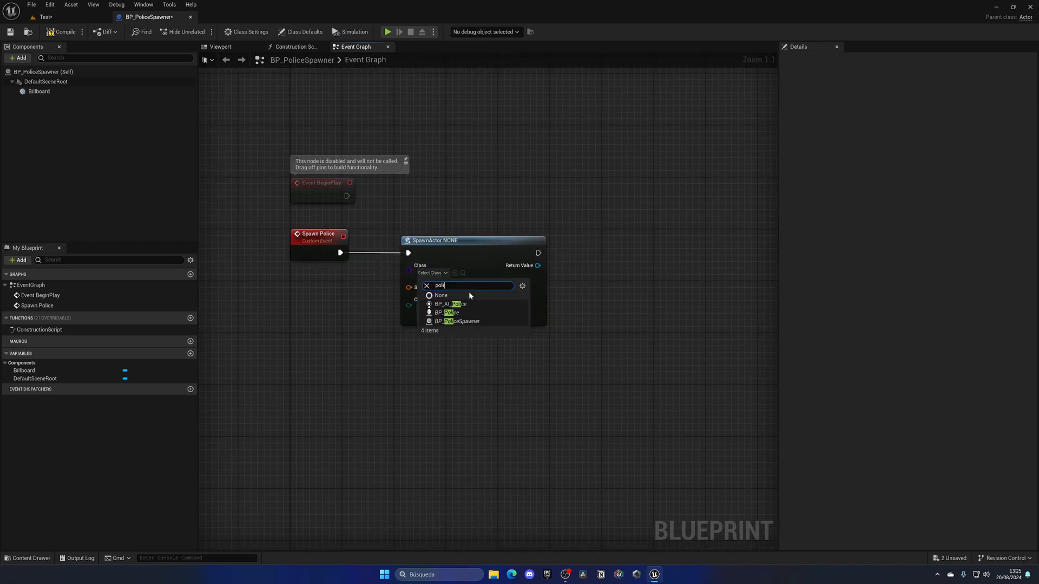
click(446, 312)
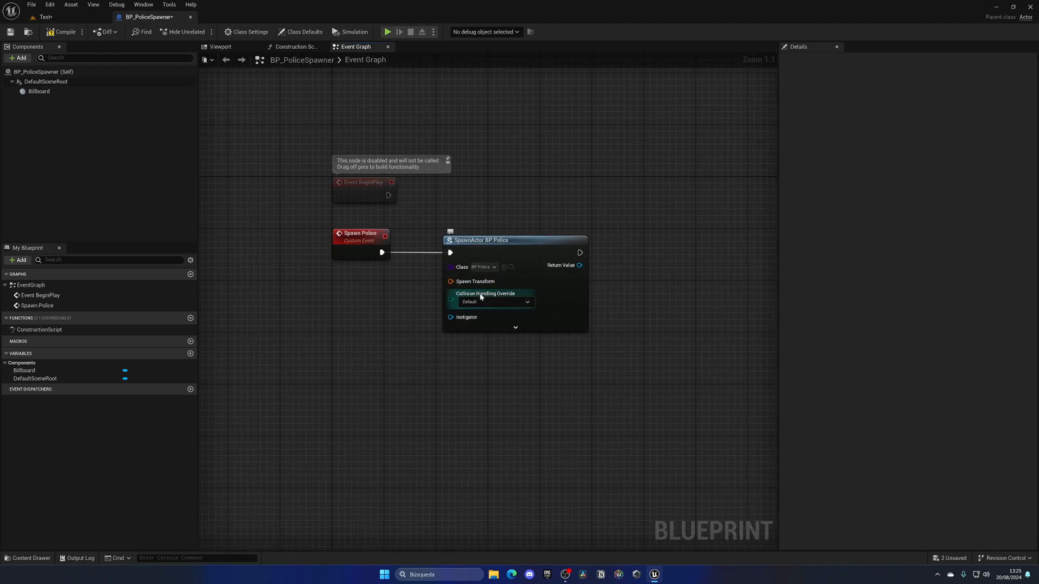
mouse_move(493, 302)
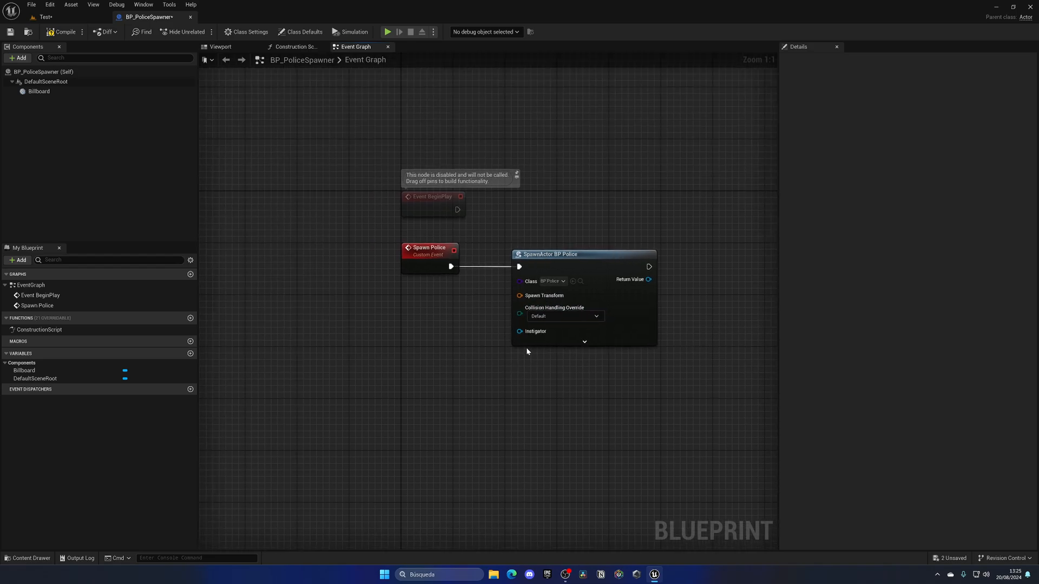
click(519, 296)
text(get rand)
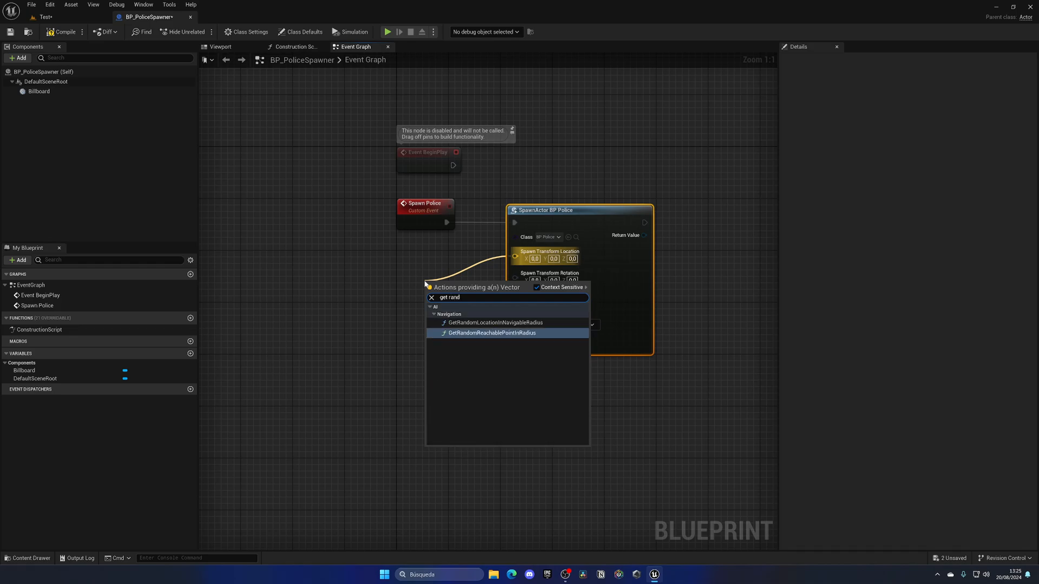
Add a GetRandomReachablePointInRadius node for the spawn location
click(492, 333)
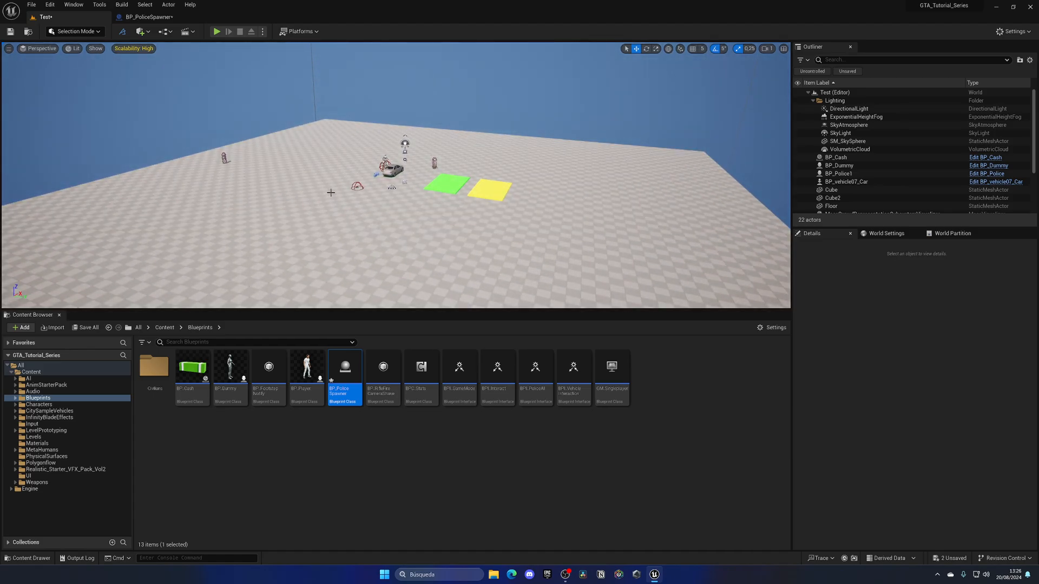
Reopen BP_PoliceSpawner from the Content Browser
double_click(344, 366)
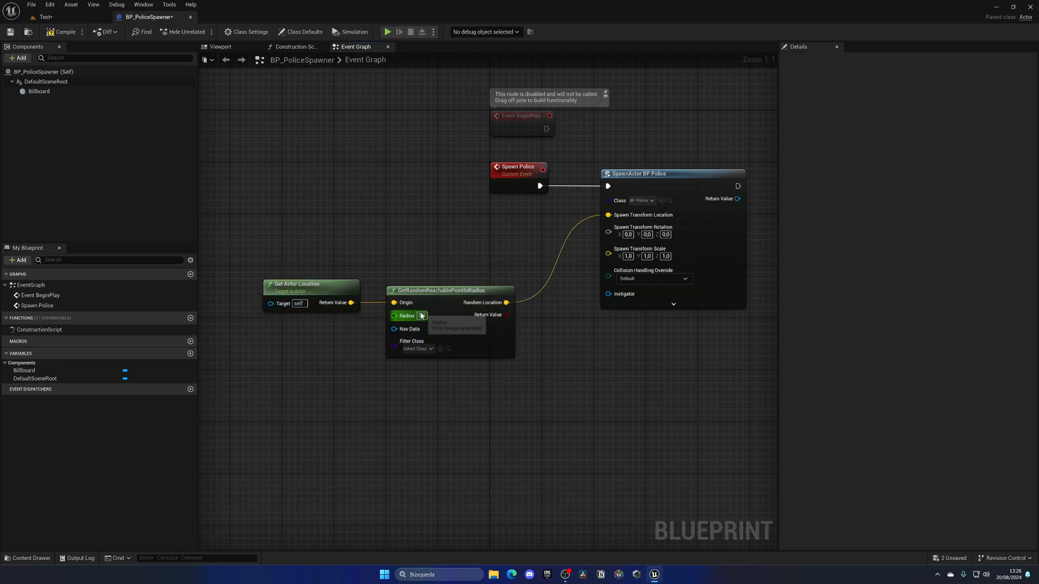
Enter 5000 as the random reachable point's search radius
text(5000)
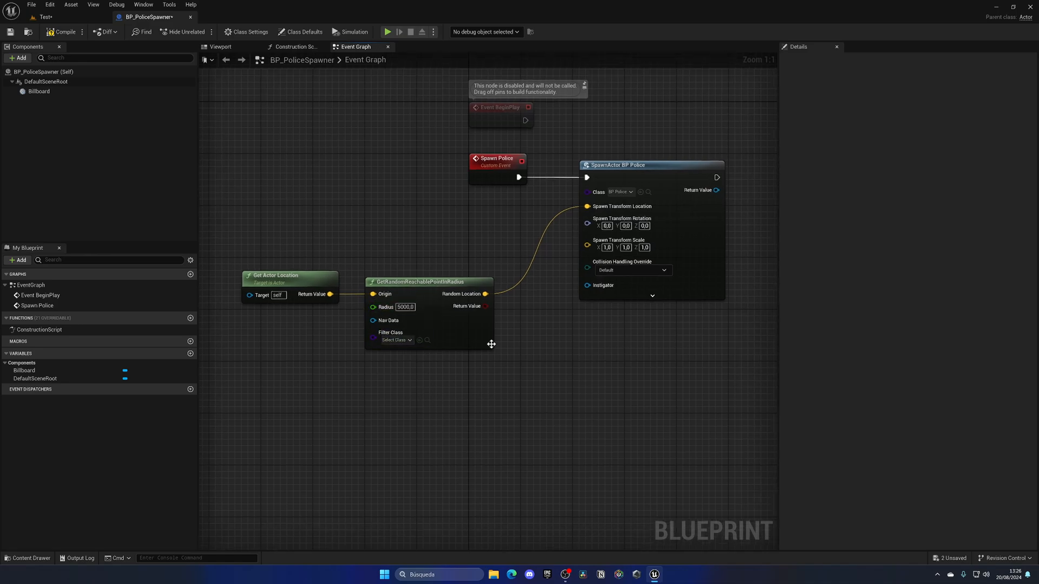
mouse_move(555, 413)
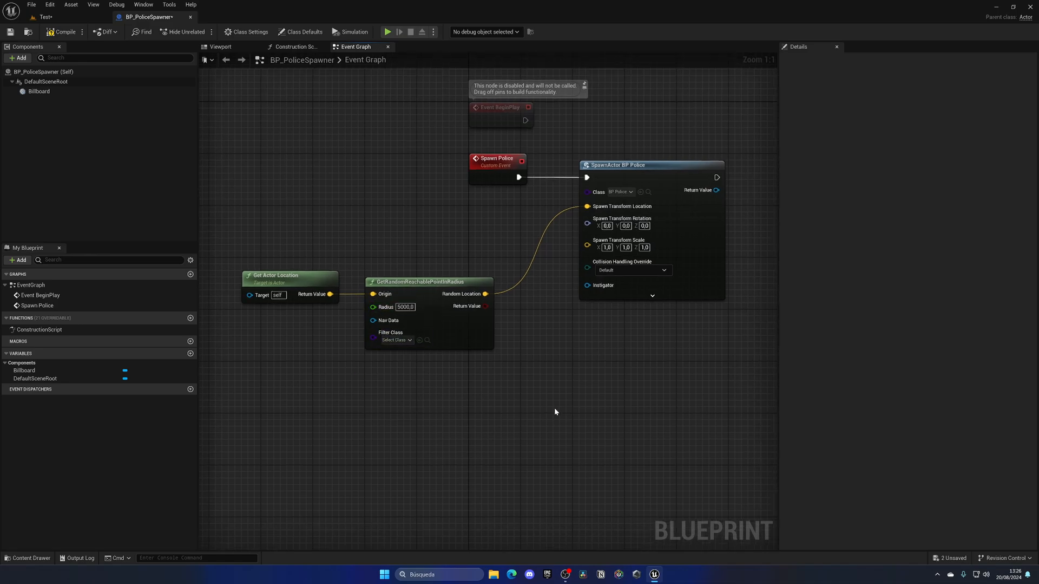
mouse_move(620, 375)
text(f )
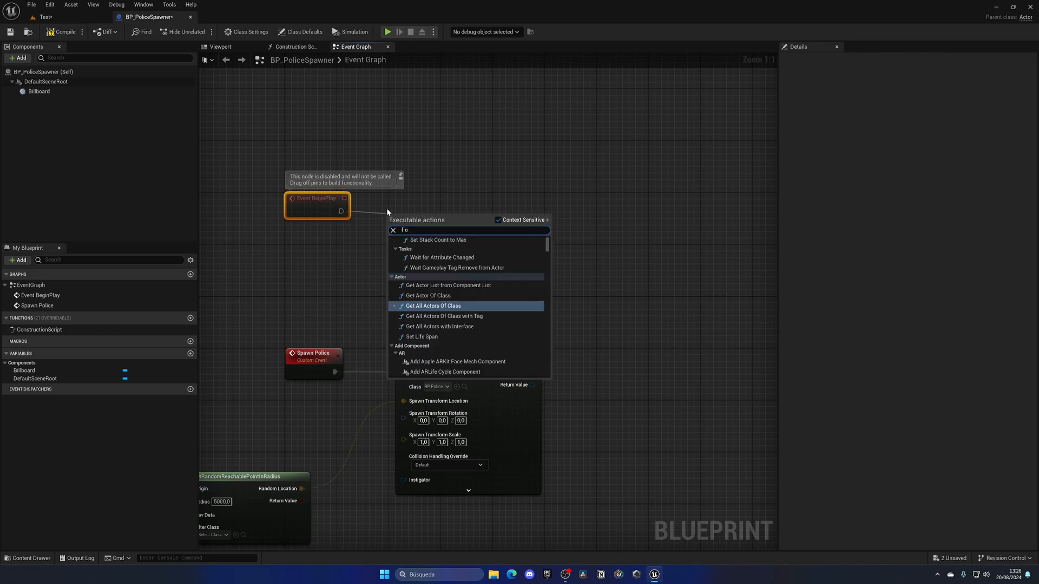
Add a For Loop after BeginPlay and set its Last Index to 5
text(or loop)
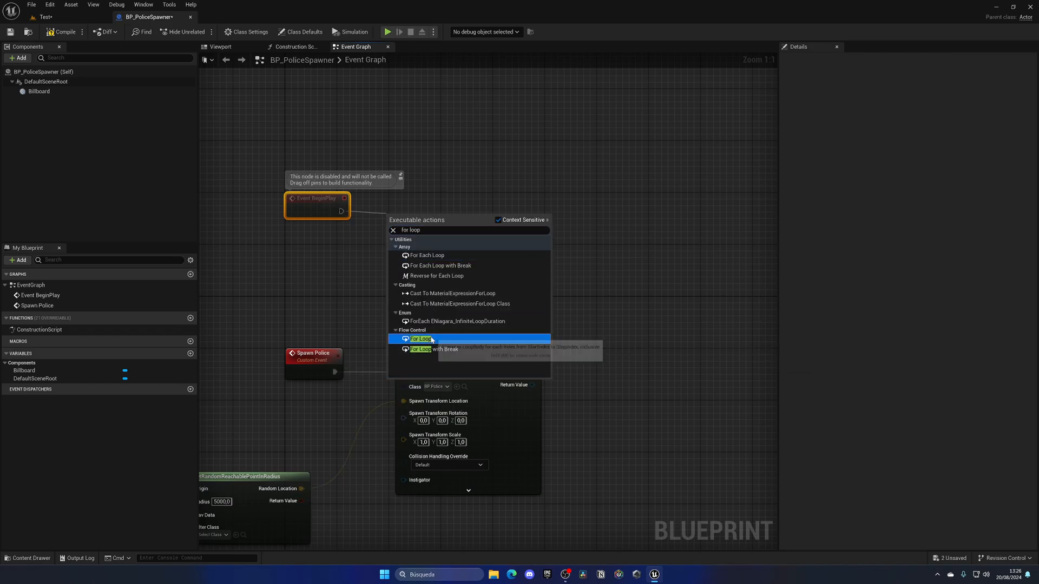
click(419, 339)
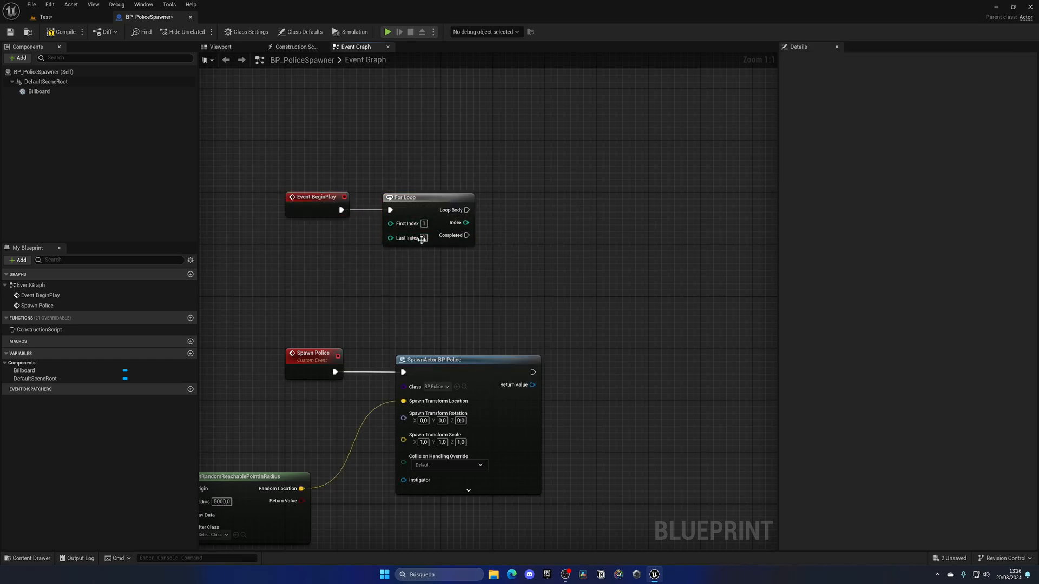
click(423, 238)
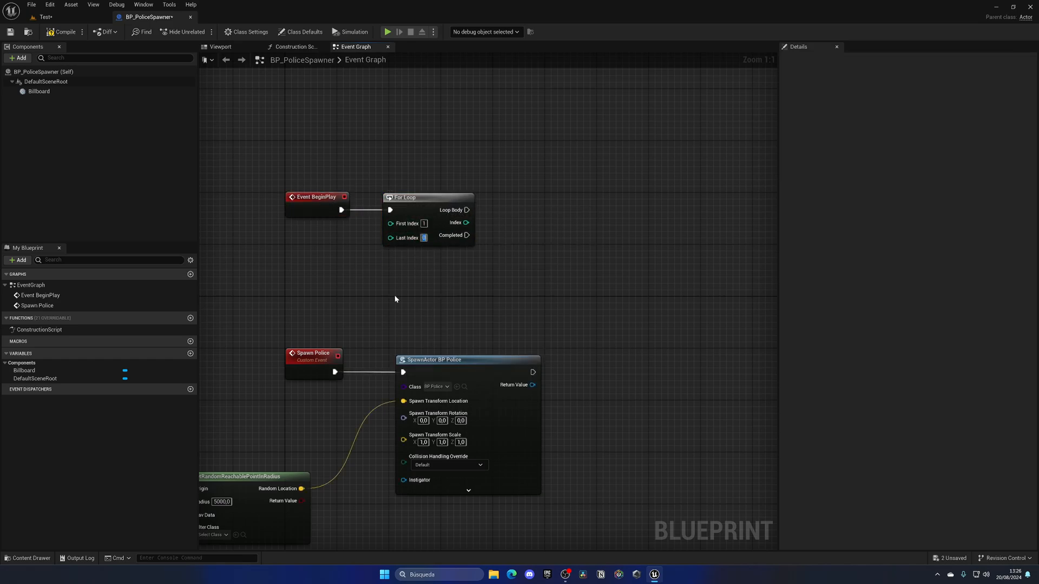
text(10)
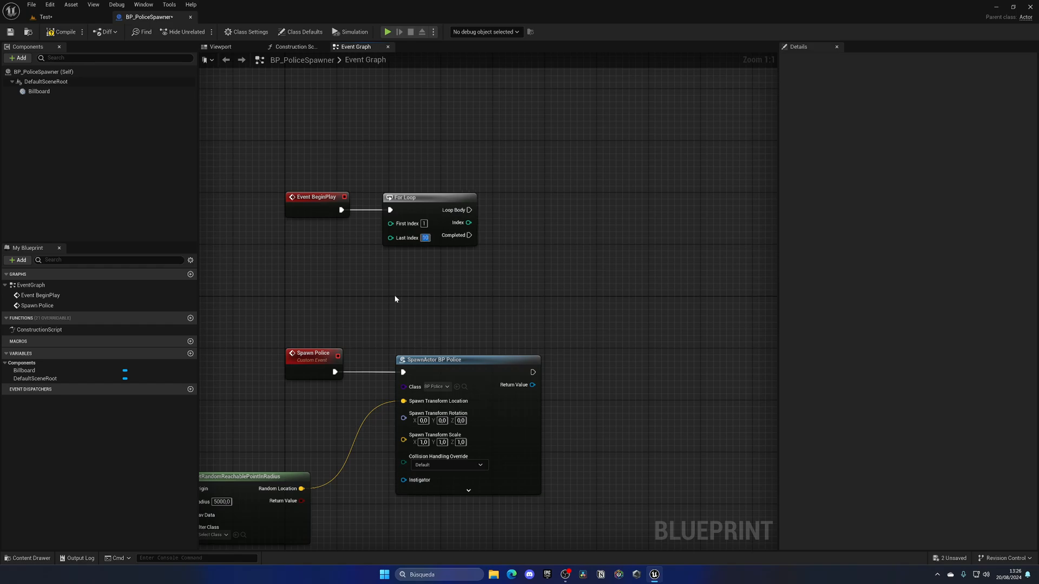
text(5)
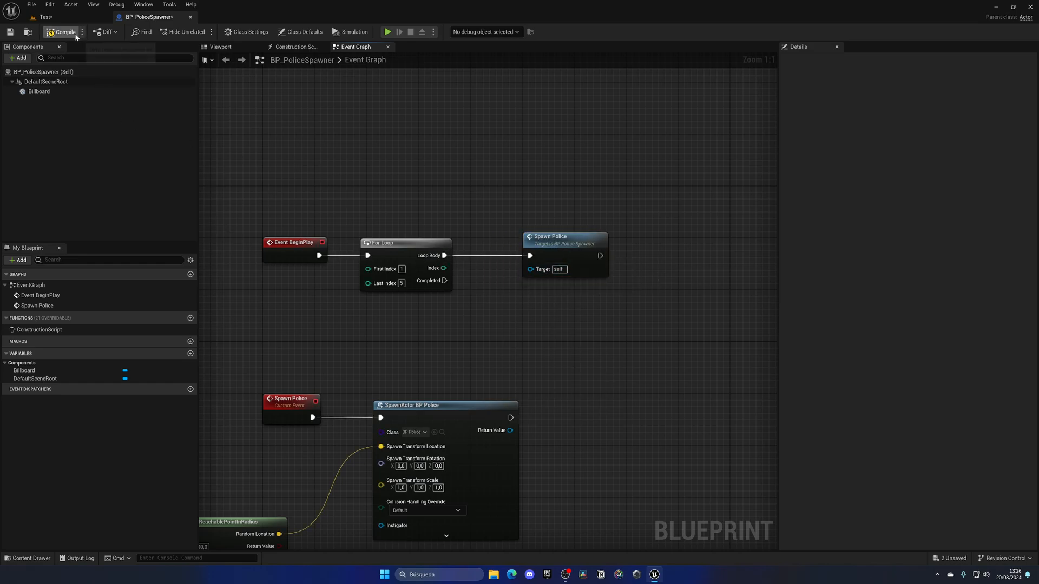
Compile the spawner, reset the placed spawner's location to 0,0,0, and start Play
click(61, 32)
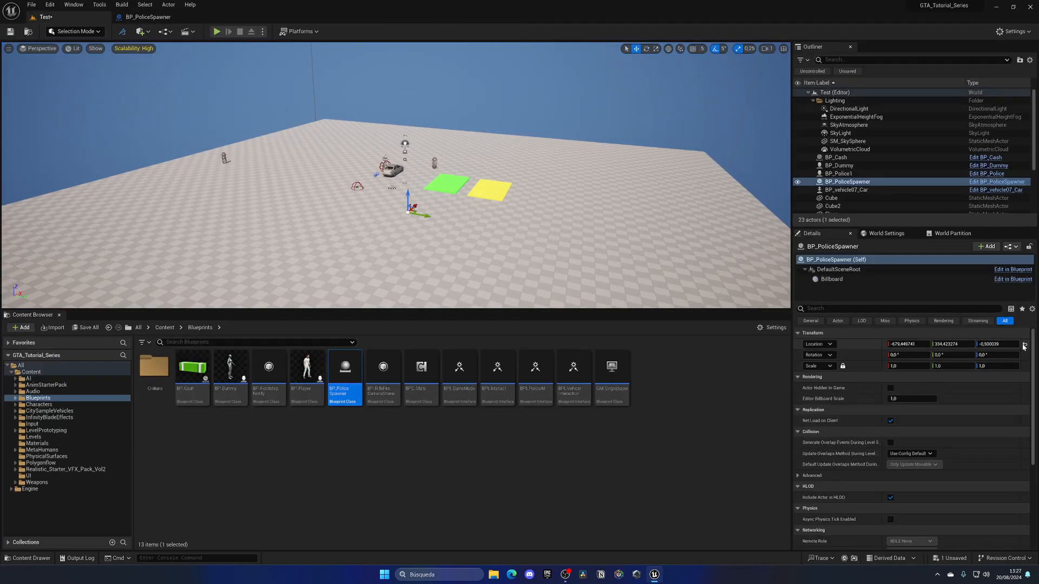
click(164, 327)
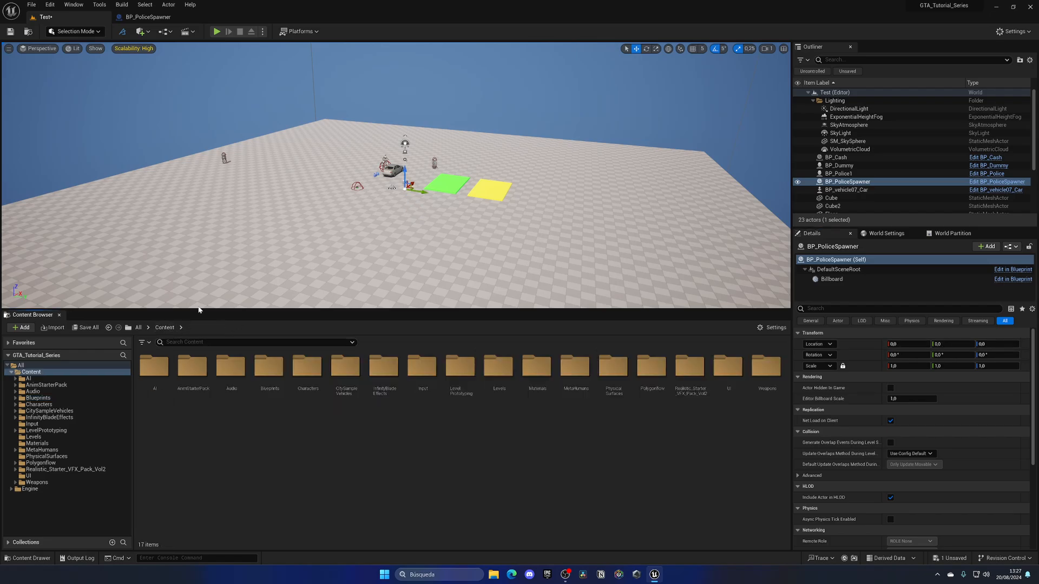
click(216, 31)
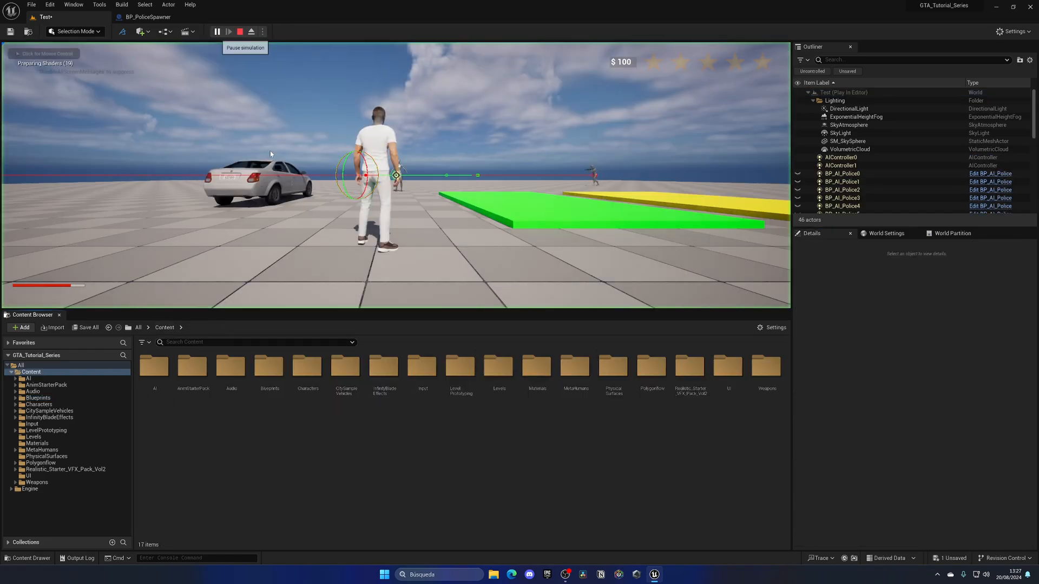
Restart the play test to watch police spawn, then stop it and close the Message Log
click(240, 31)
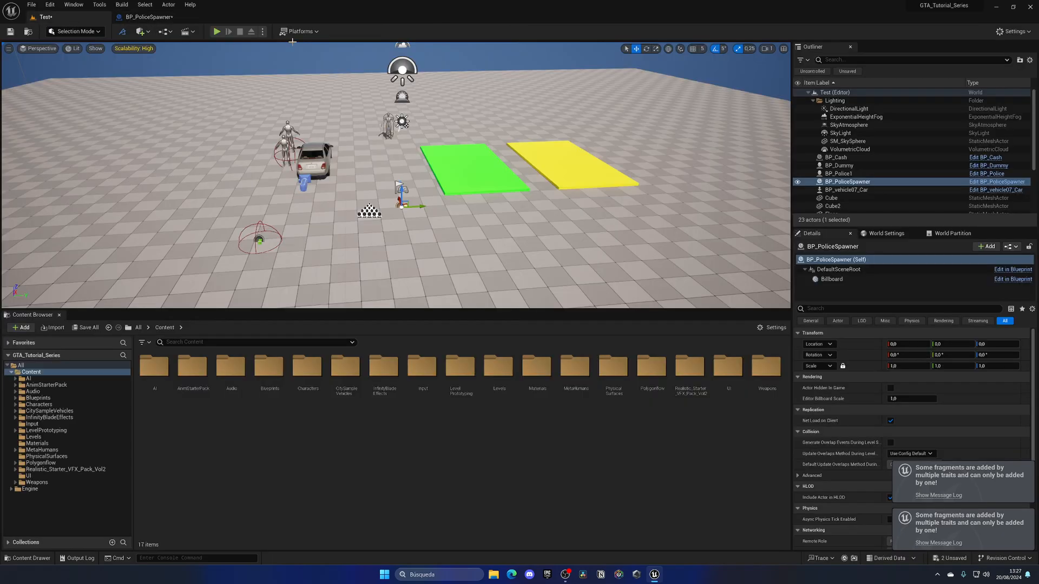
click(215, 31)
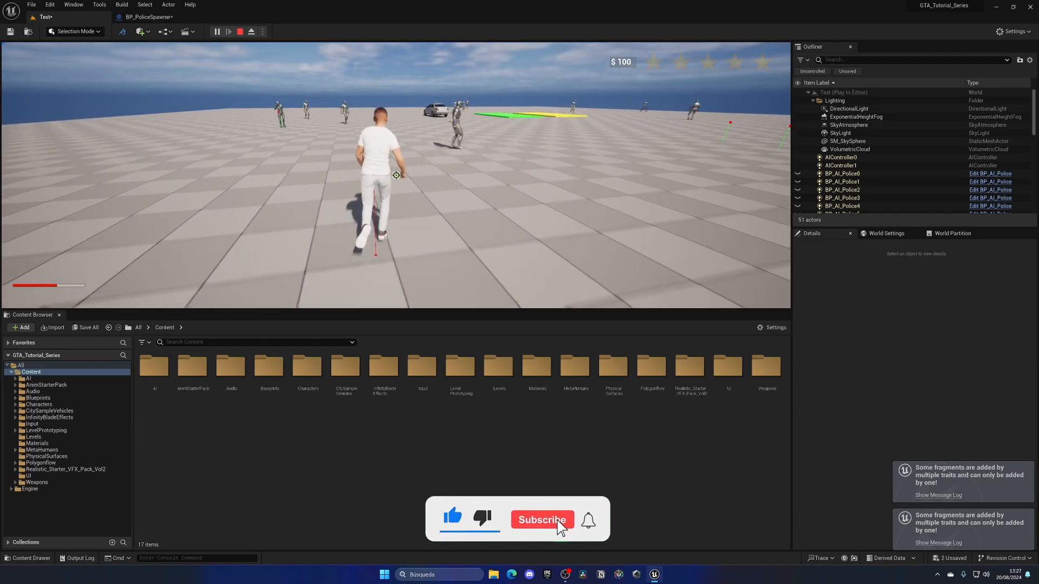
click(541, 520)
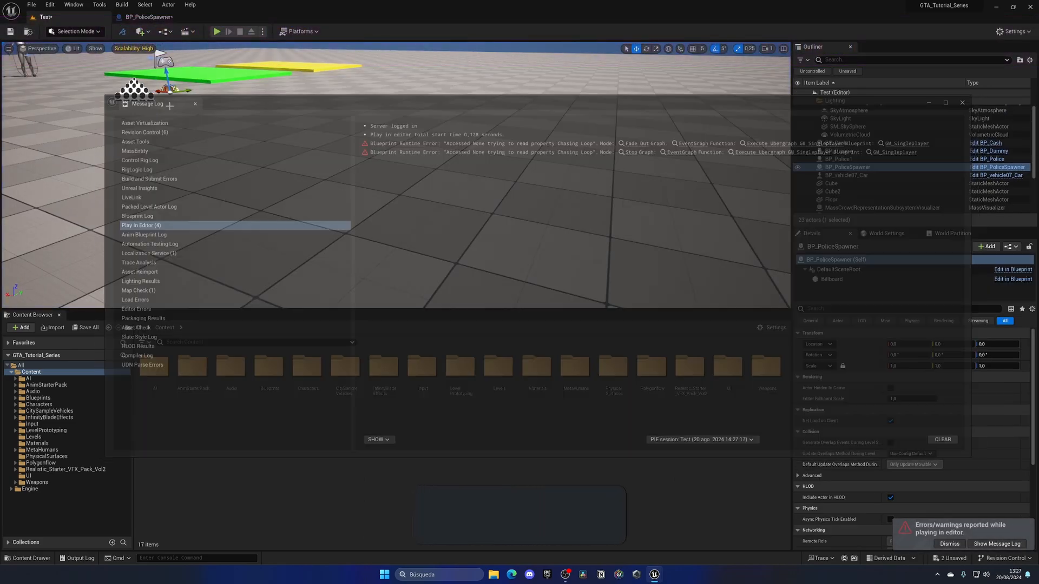
click(195, 103)
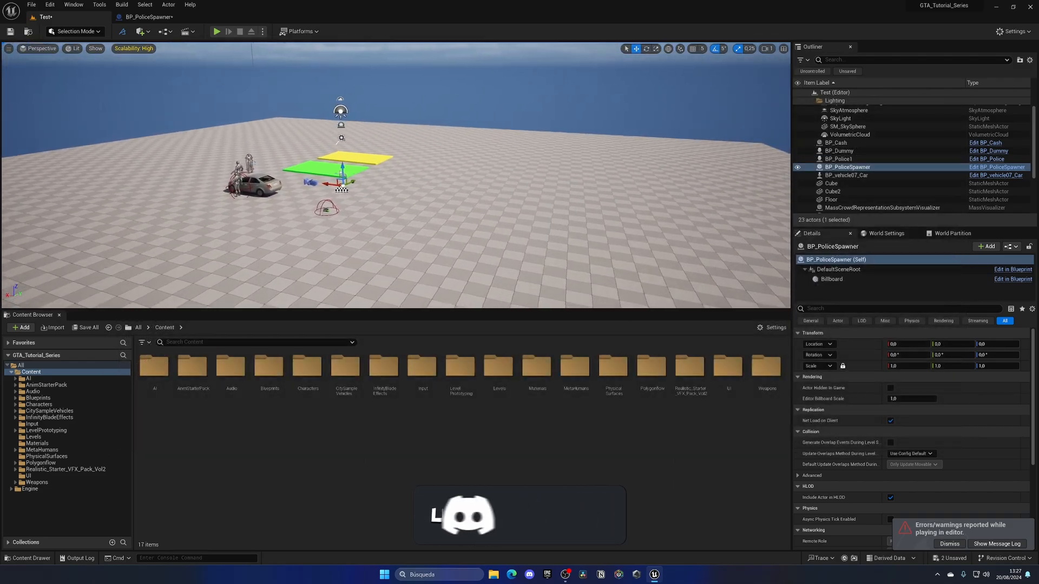